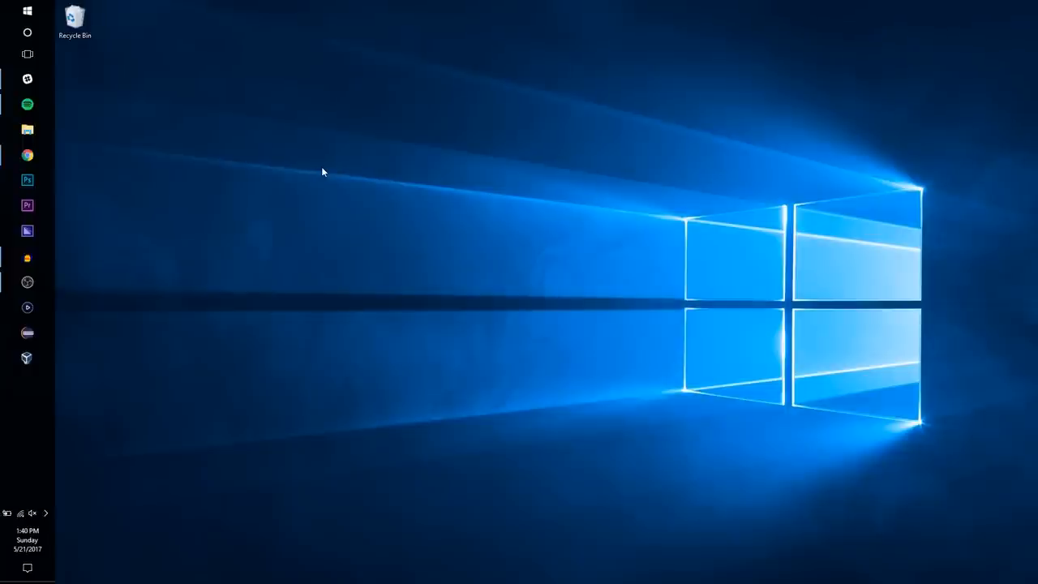
mouse_move(24, 35)
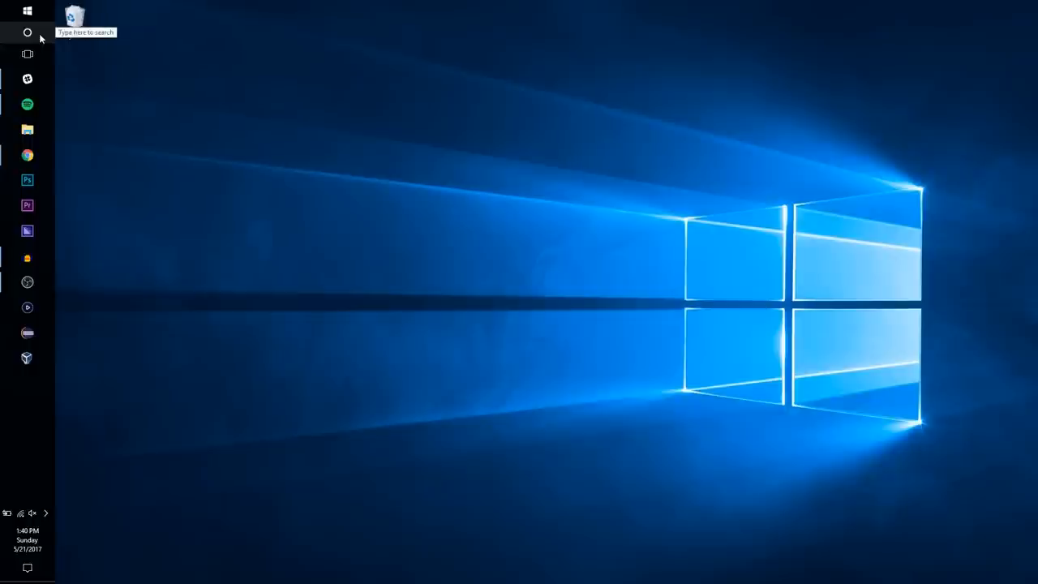
- Search Windows for 'power option' and open the Power Options control panel
click(27, 35)
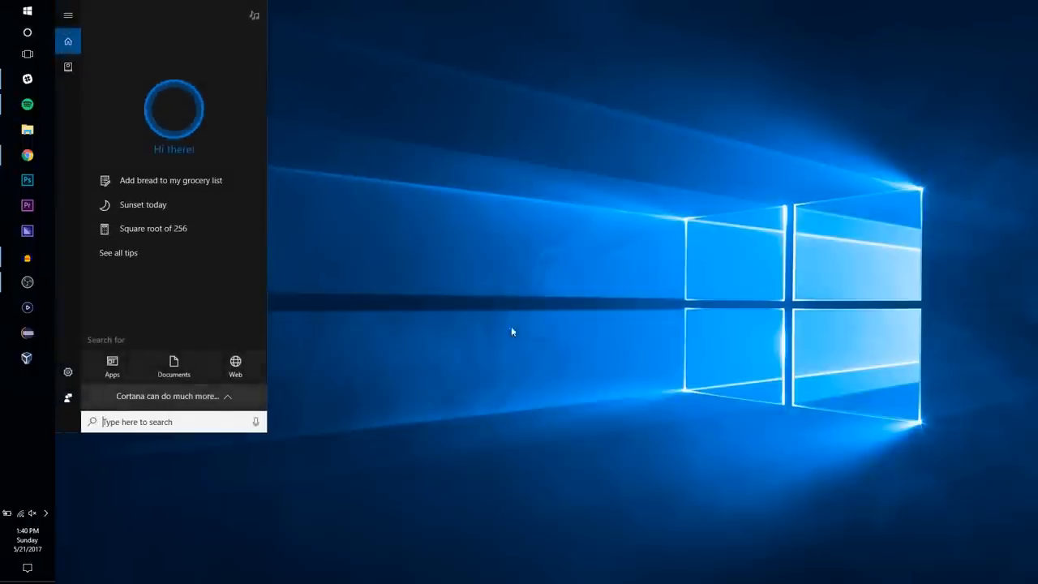
mouse_move(540, 322)
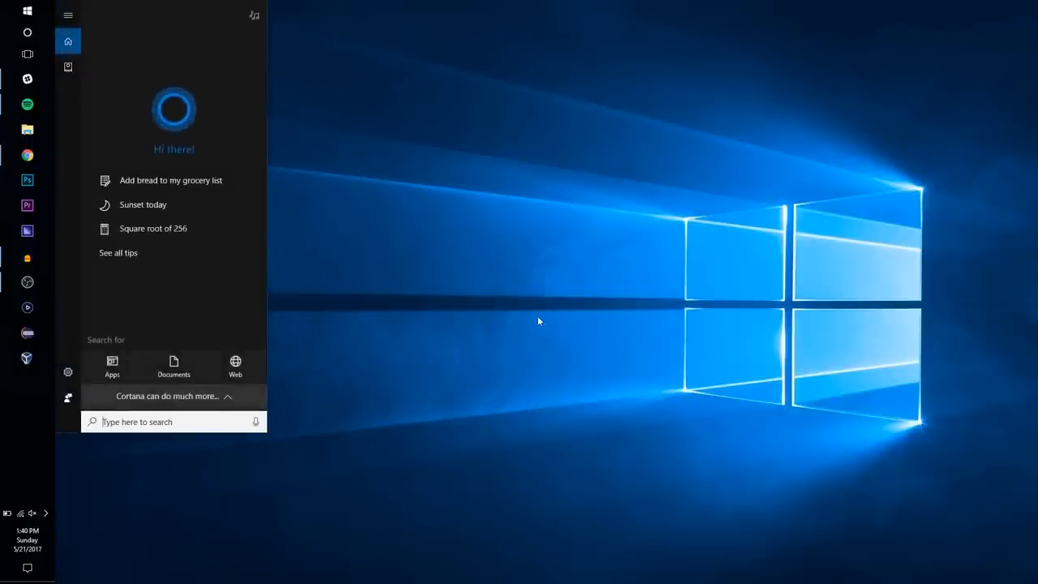
text(power option)
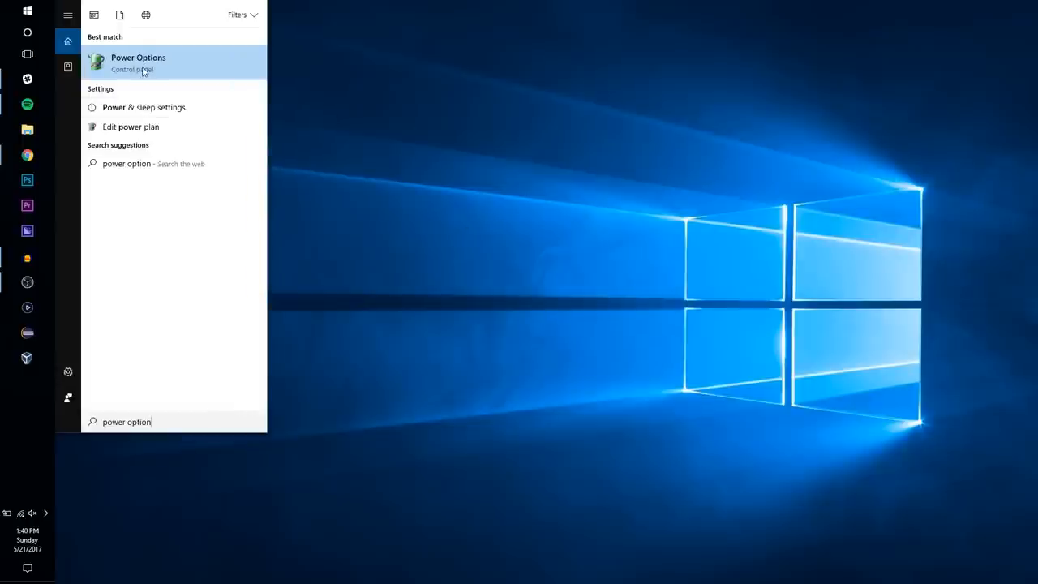
click(138, 58)
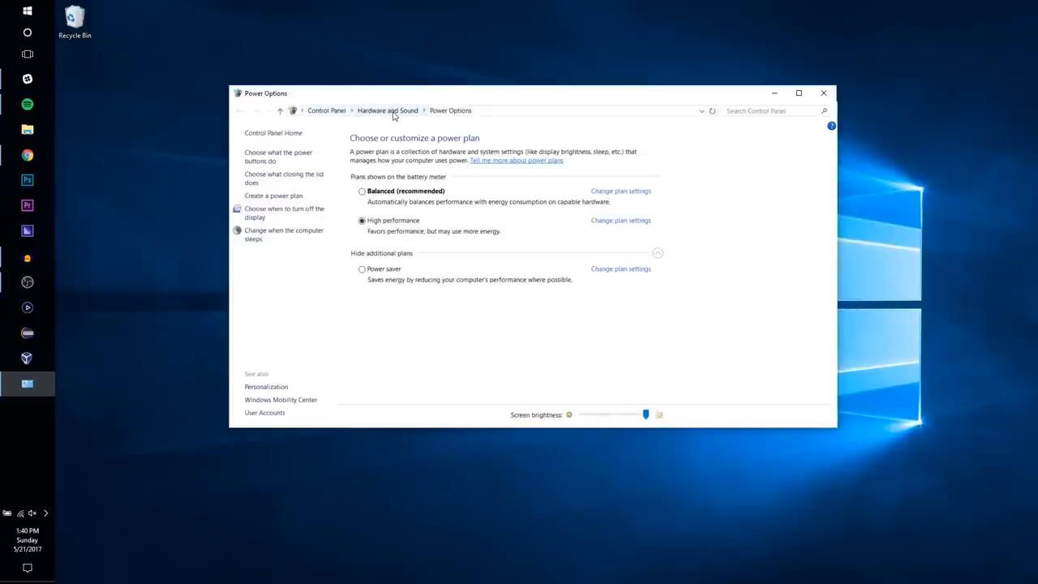
mouse_move(362, 222)
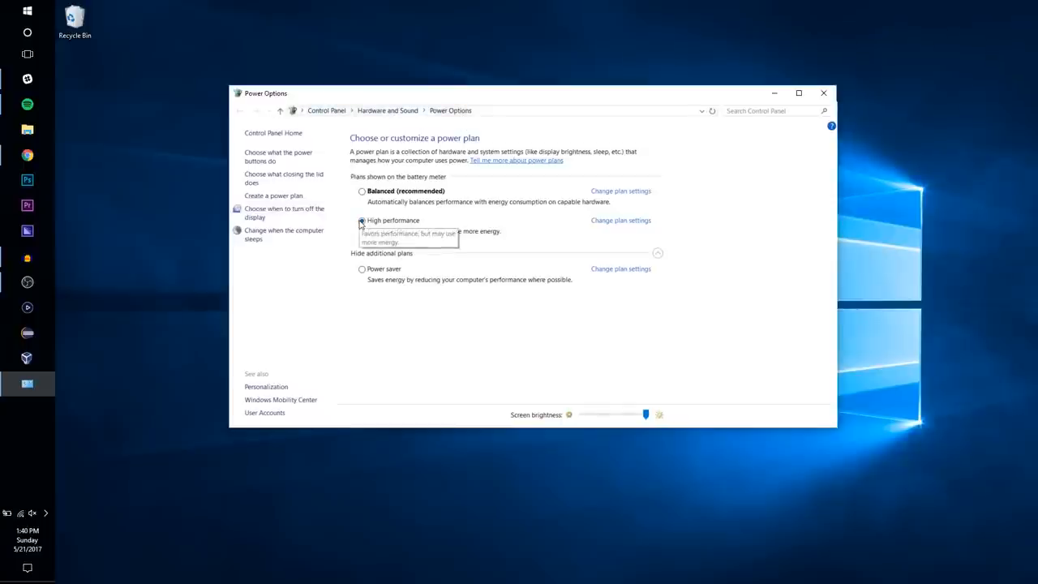
- Go to the 'Choose what closing the lid does' settings page
click(361, 220)
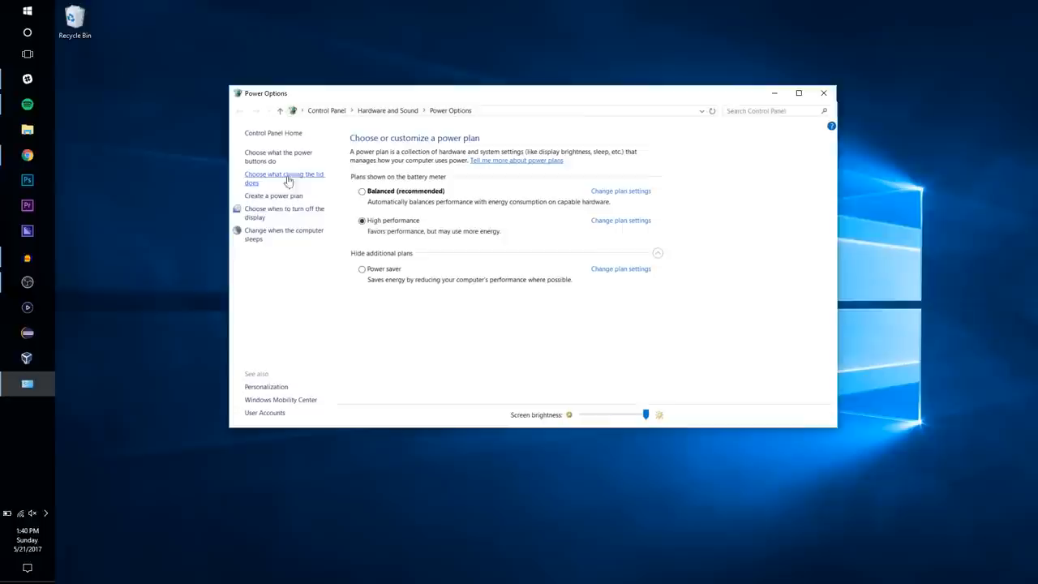
mouse_move(413, 238)
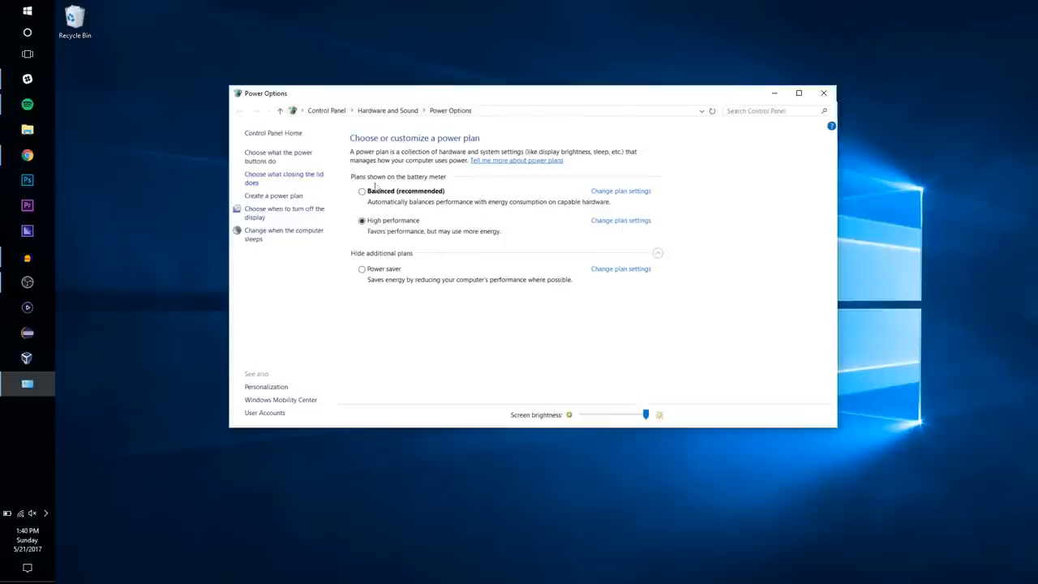
mouse_move(271, 182)
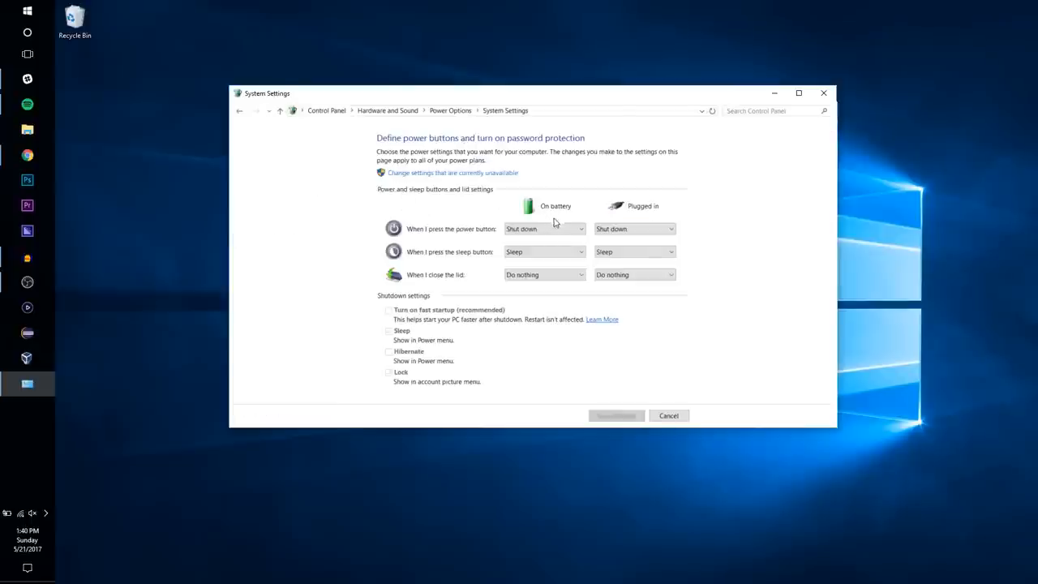
mouse_move(634, 253)
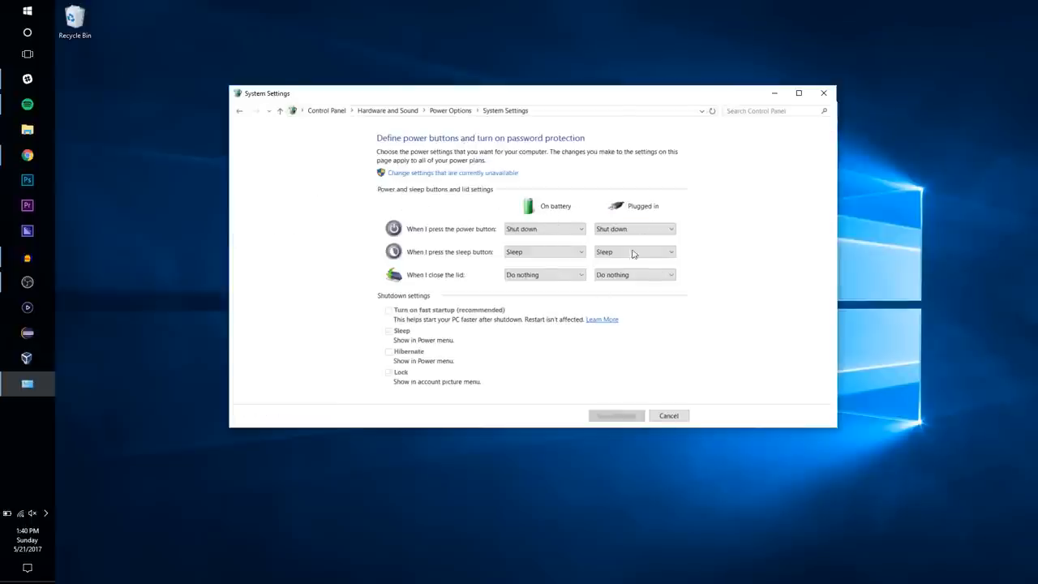
mouse_move(430, 279)
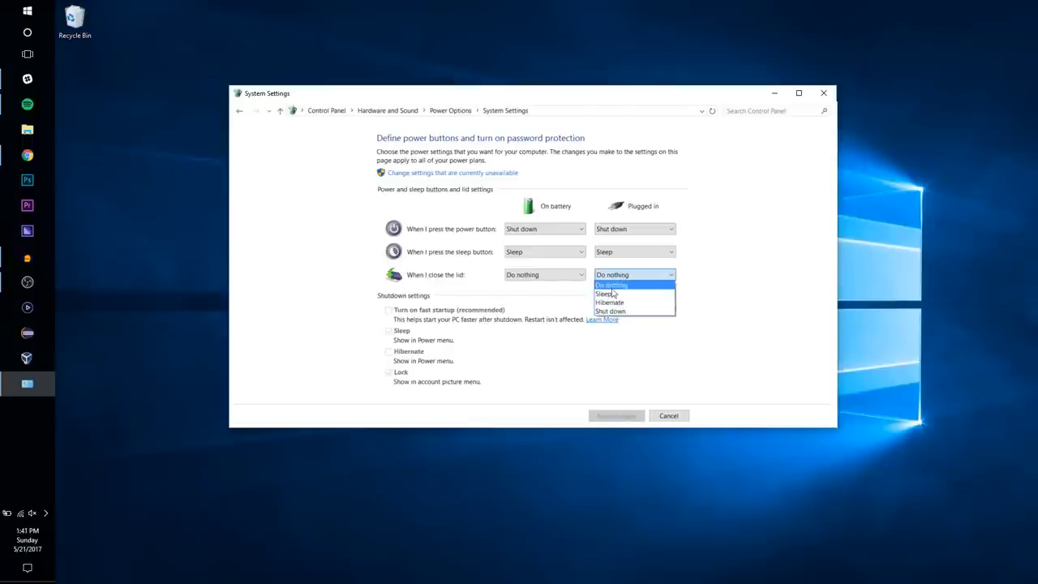
- Set 'When I close the lid' to Do nothing when plugged in
click(612, 285)
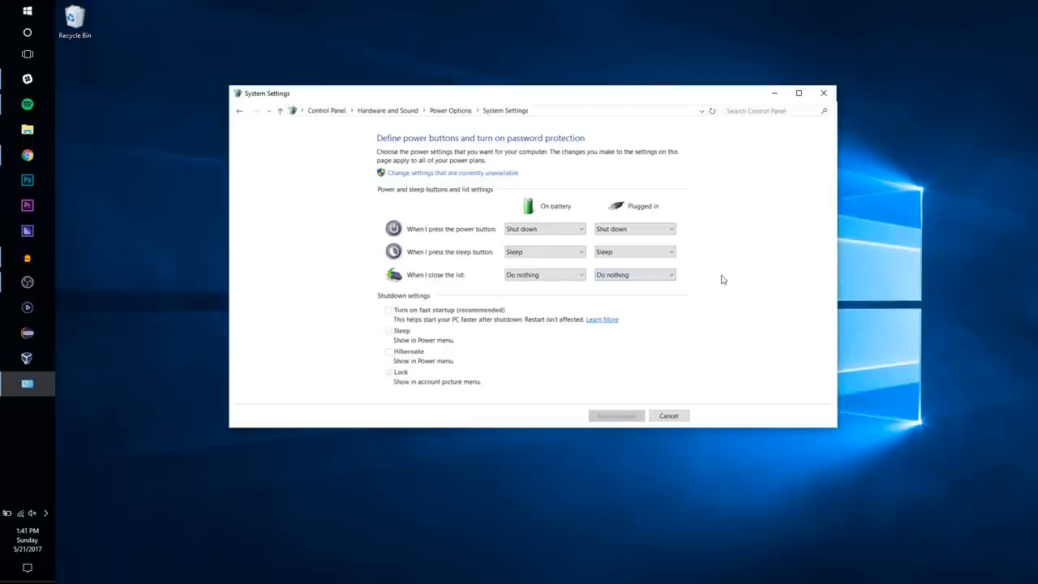
mouse_move(720, 268)
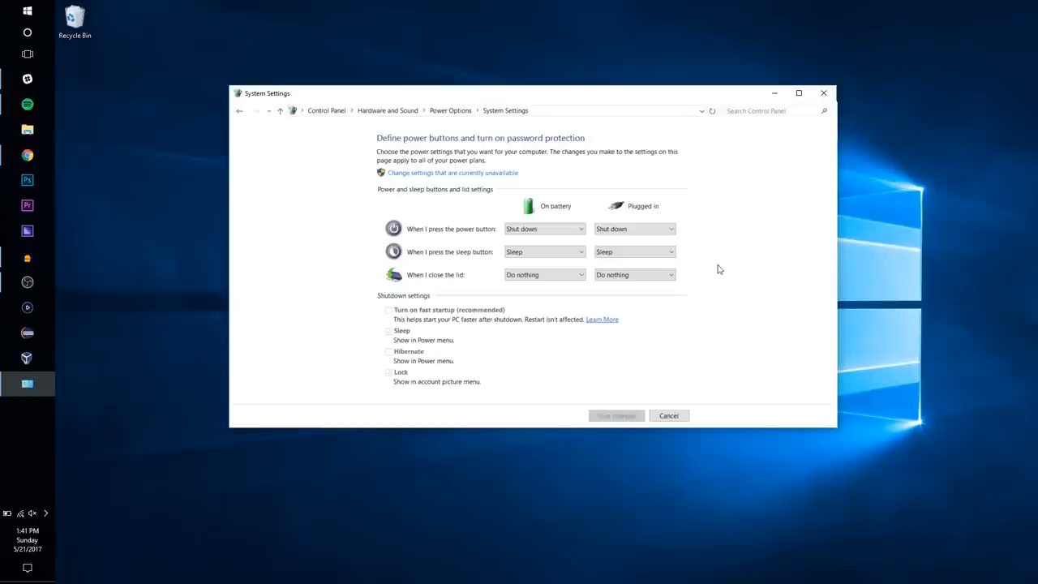
mouse_move(719, 265)
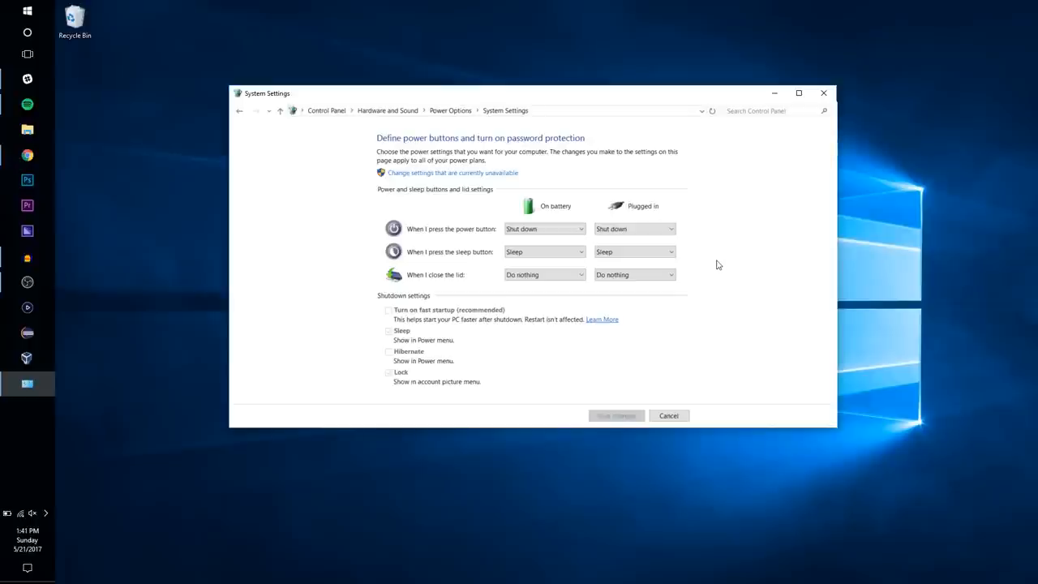
mouse_move(696, 260)
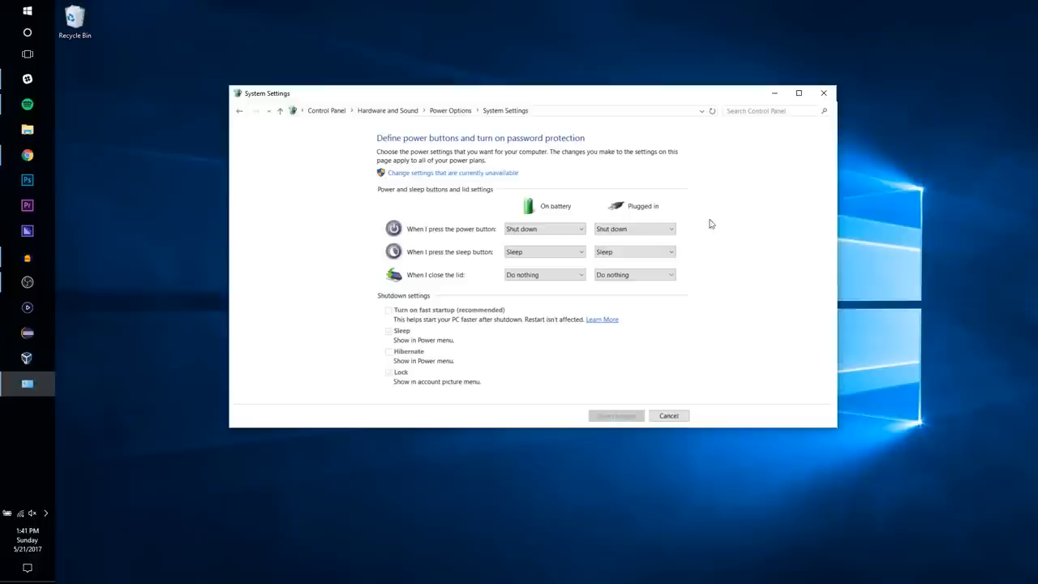
mouse_move(421, 282)
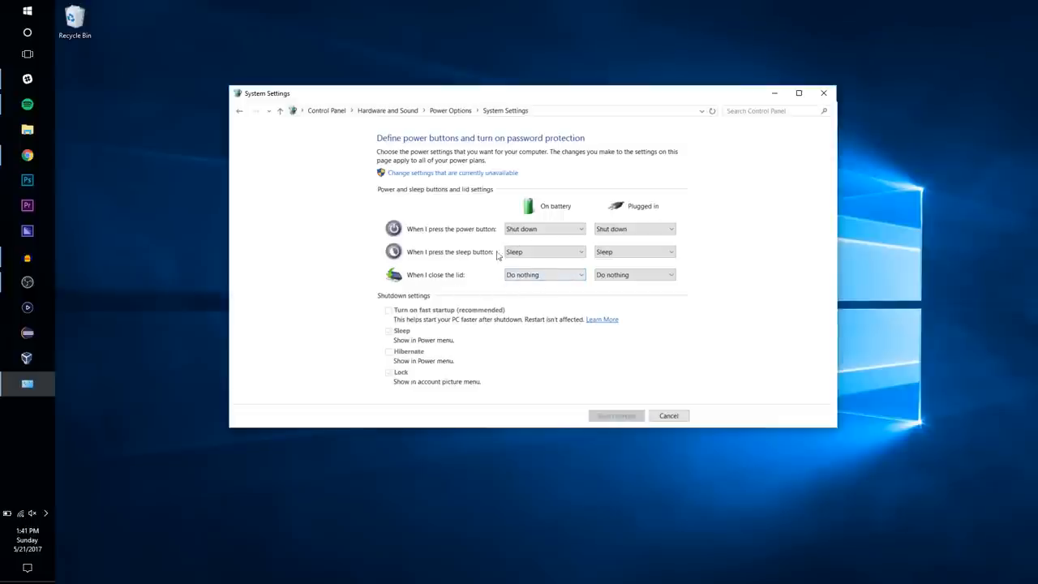
mouse_move(415, 233)
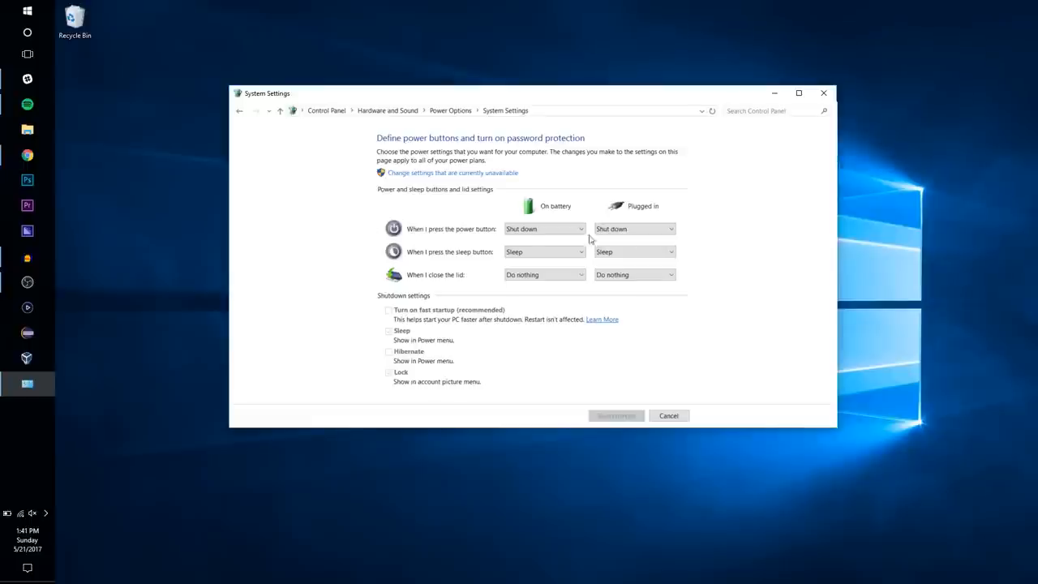
mouse_move(765, 252)
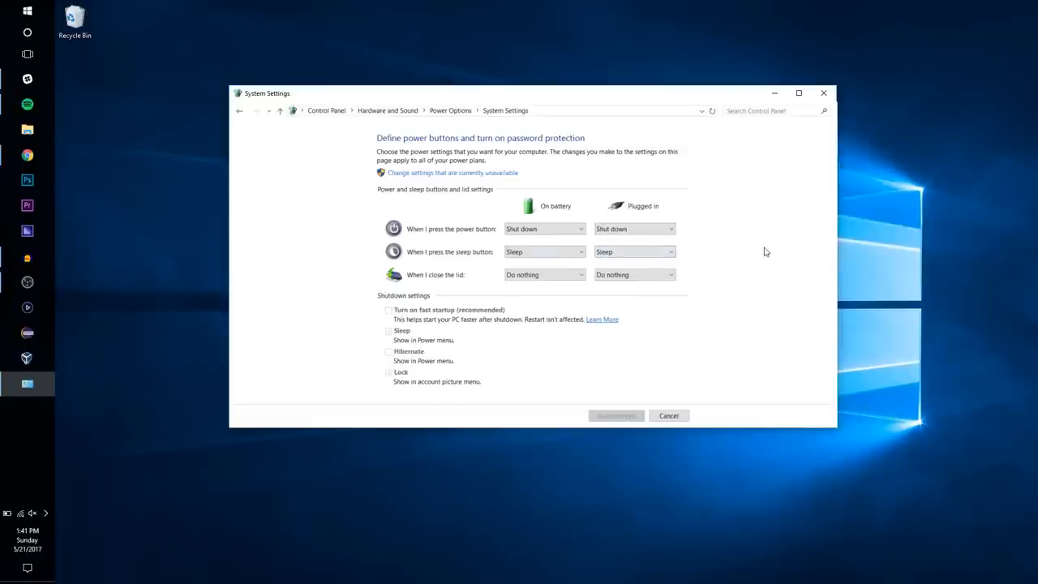